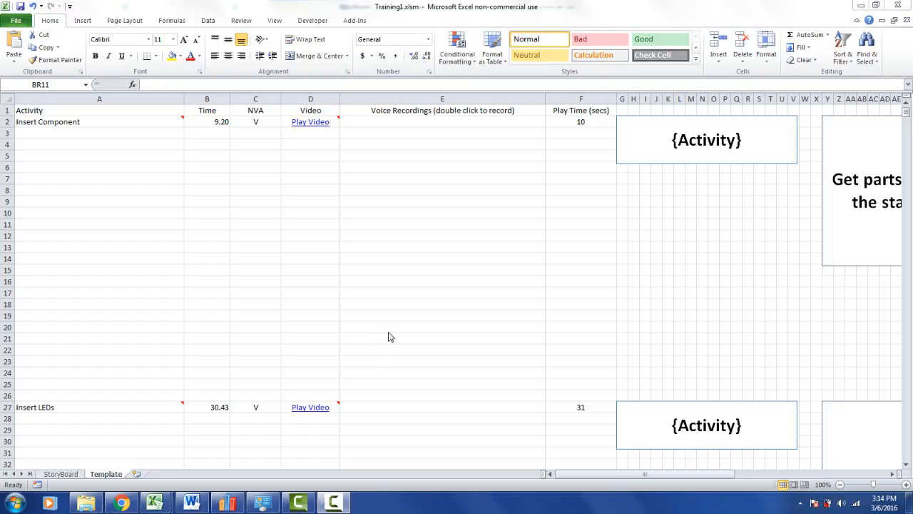
mouse_move(417, 202)
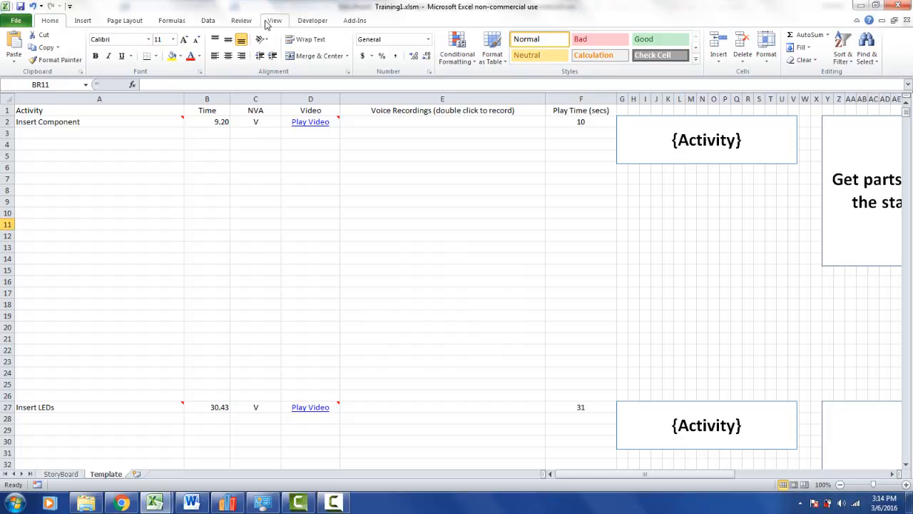
Step: Zoom the Template sheet to 75% and select the 'Get parts from bin' text box
left_click(254, 47)
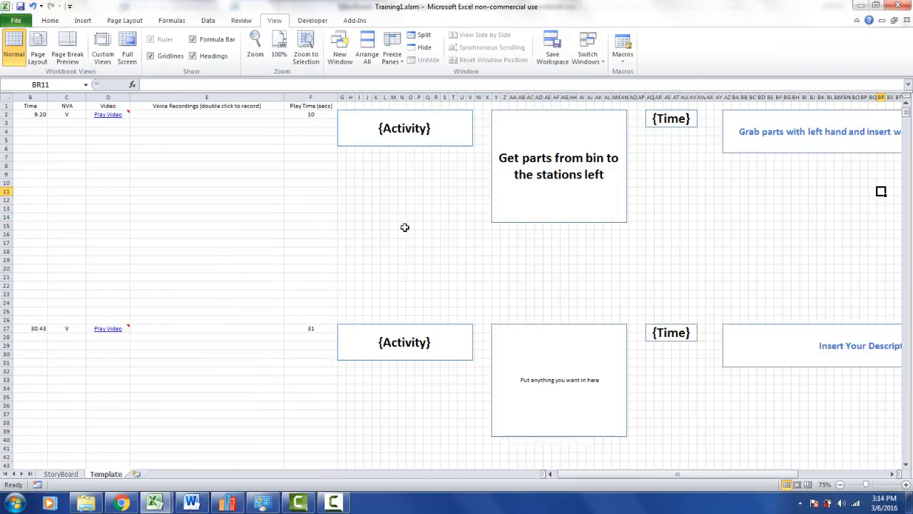
left_click(558, 158)
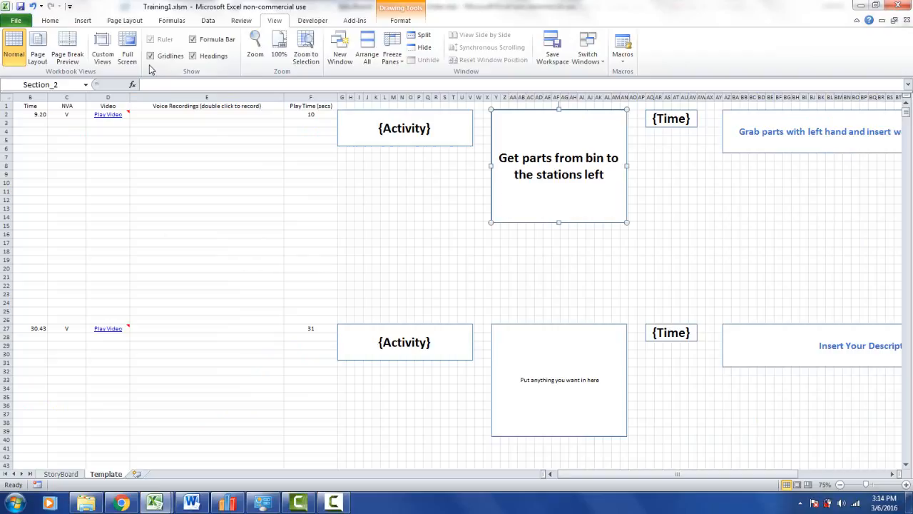
Step: Insert Desert.jpg, shrink it to about half size and place it in the description panel
left_click(82, 20)
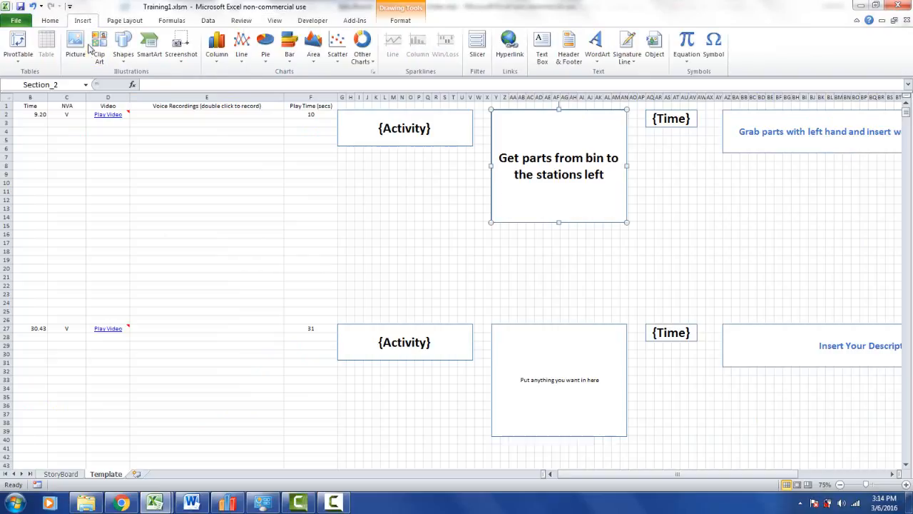
left_click(75, 47)
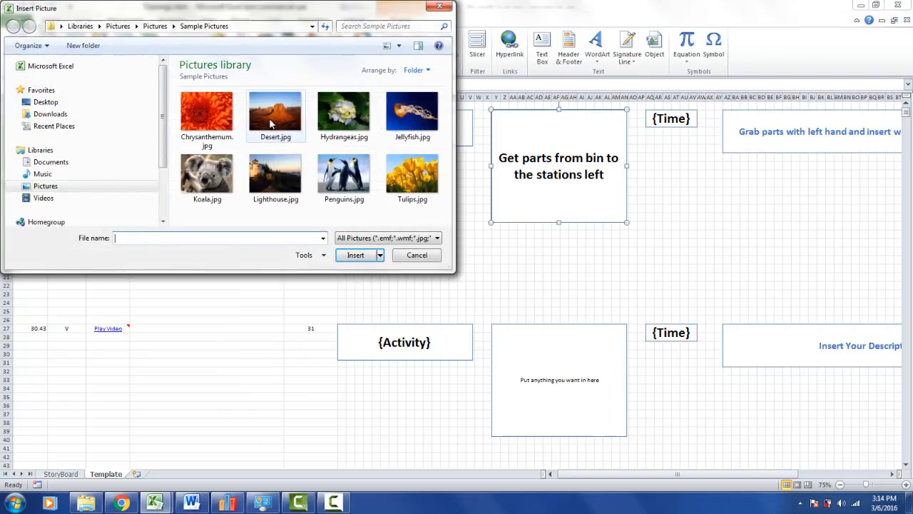
left_click(355, 255)
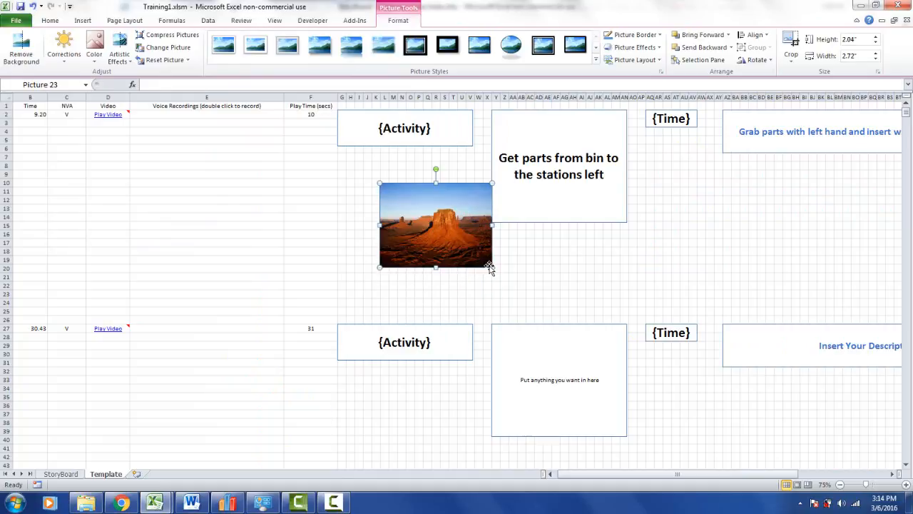
left_click_drag(491, 268, 433, 224)
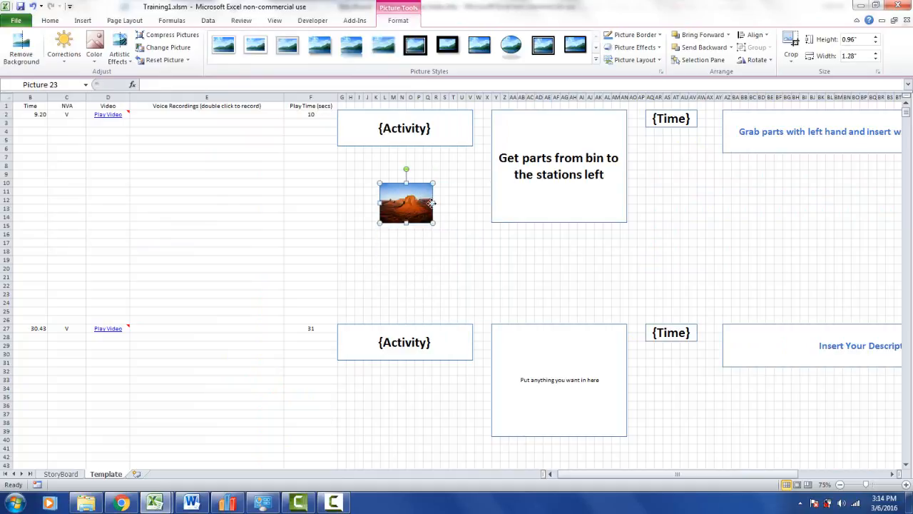
left_click_drag(406, 202, 526, 201)
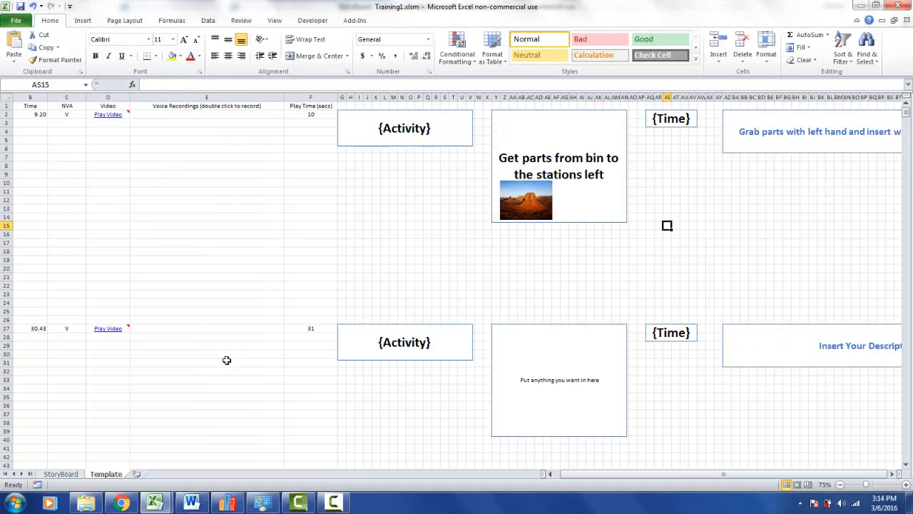
Step: Capture a snapshot from the Insert LEDs video in D27 and paste it onto the sheet
left_click(108, 329)
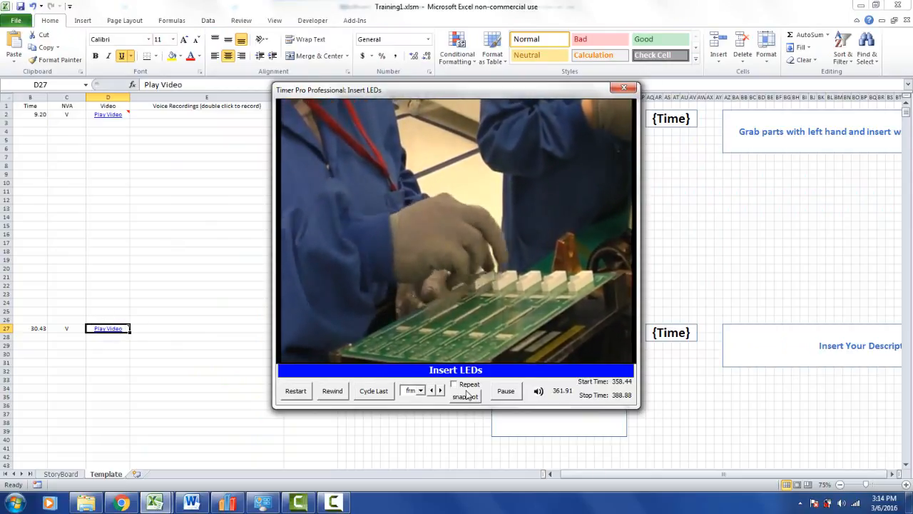
left_click(624, 87)
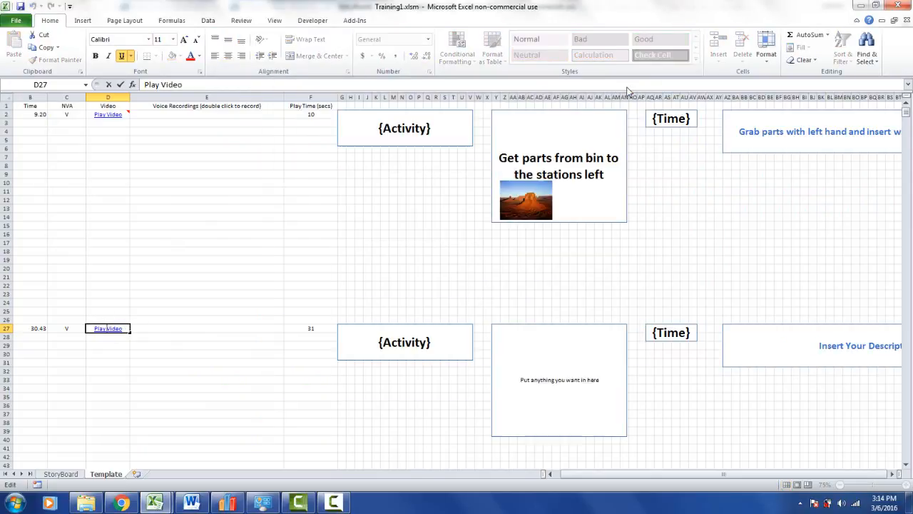
right_click(206, 207)
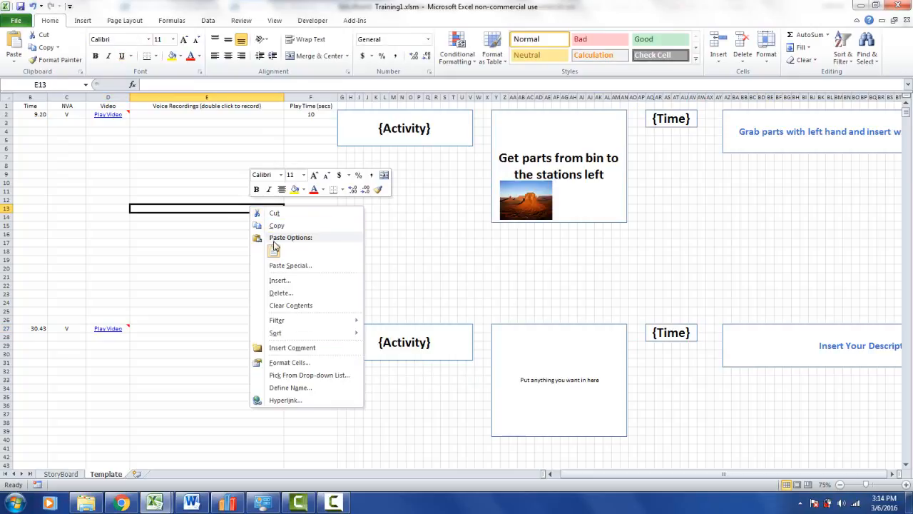
left_click(258, 238)
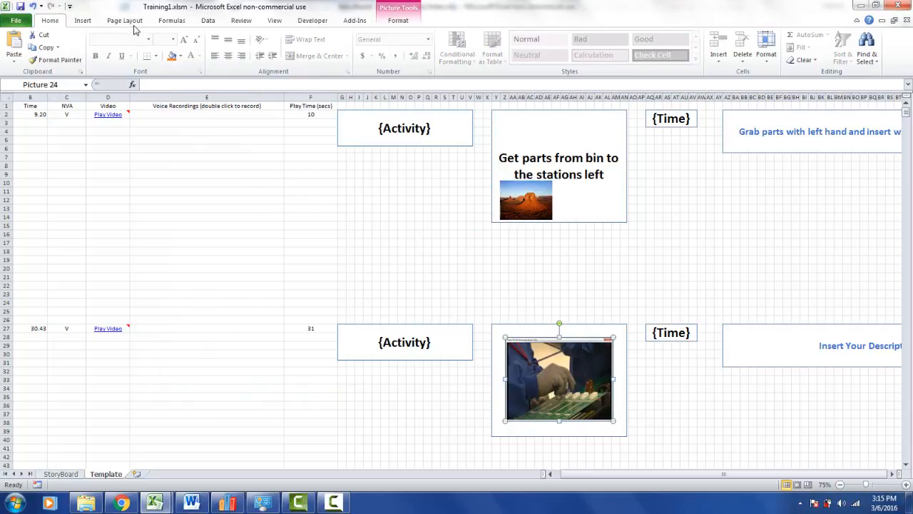
Step: Draw an arrow shape and position it on the video snapshot pointing toward the board
left_click(82, 20)
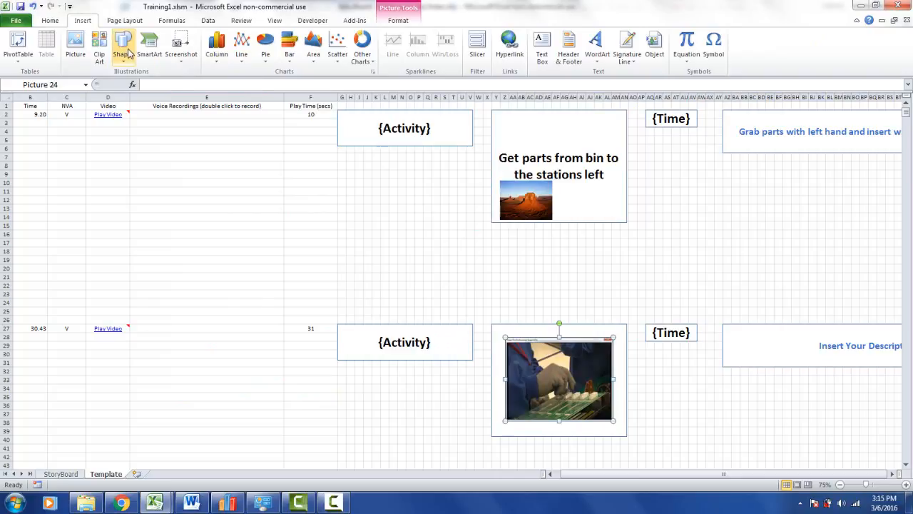
left_click(122, 44)
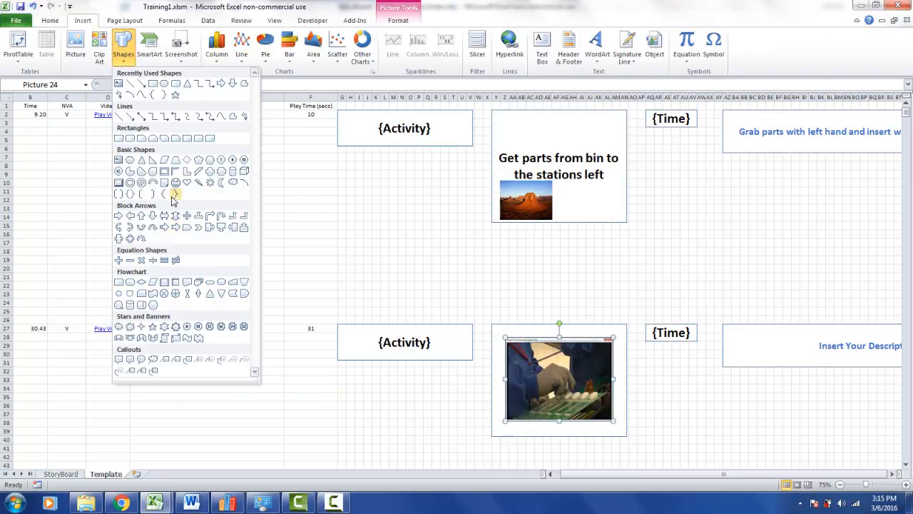
mouse_move(176, 216)
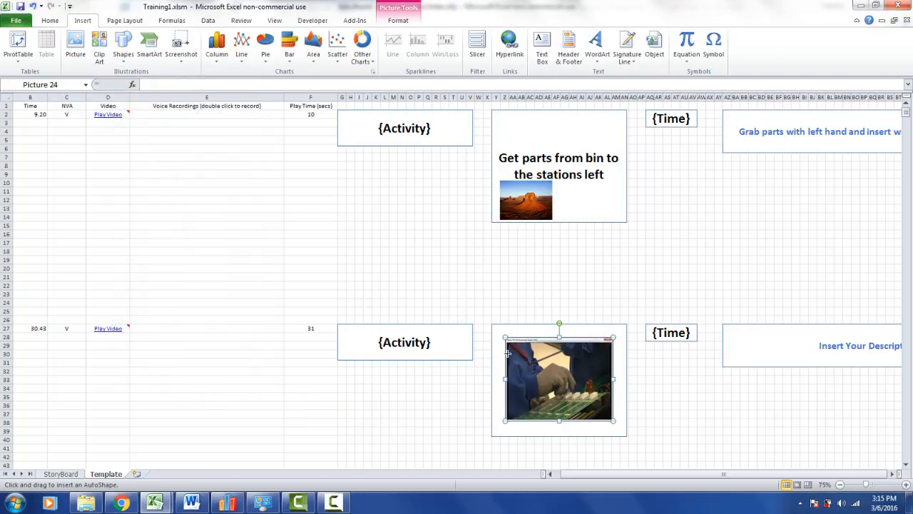
left_click_drag(521, 389, 553, 399)
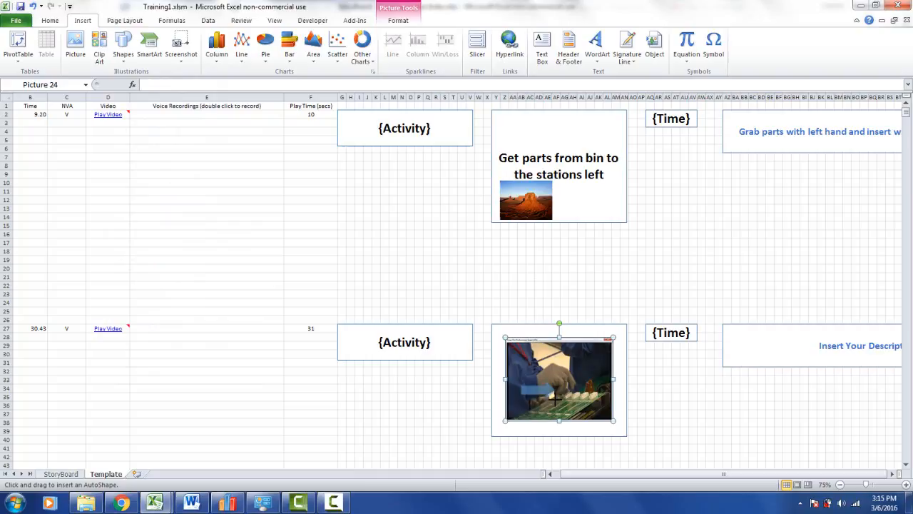
left_click_drag(521, 385, 557, 395)
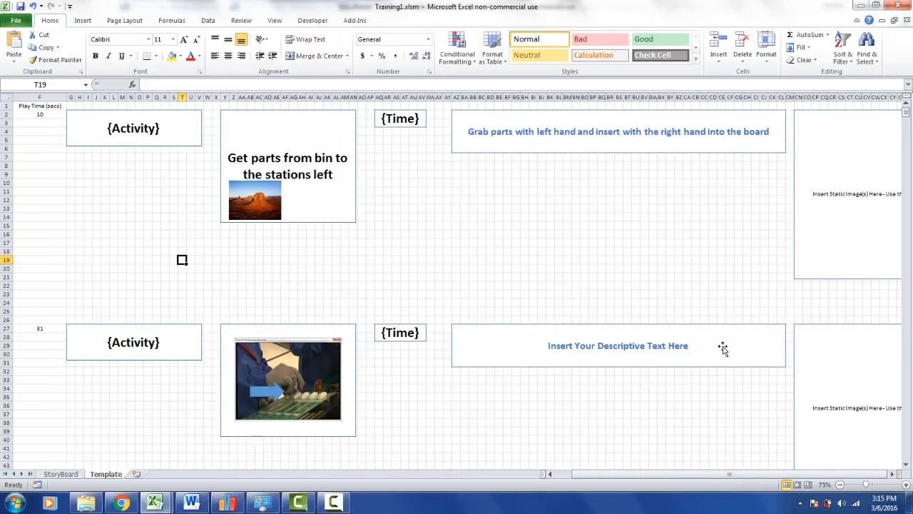
Step: Type 'Use 10 diodes in this operations. Line up pins insert and press down to secures' in the second text box
left_click(618, 345)
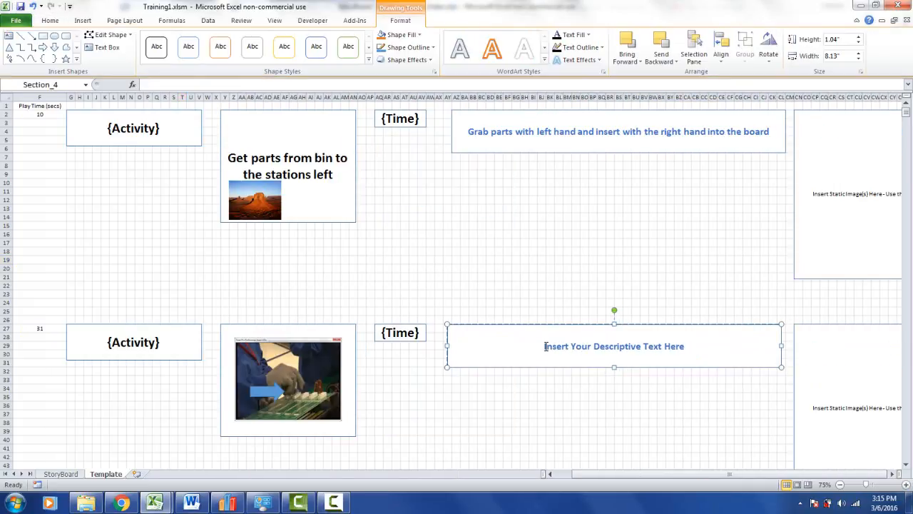
type("u")
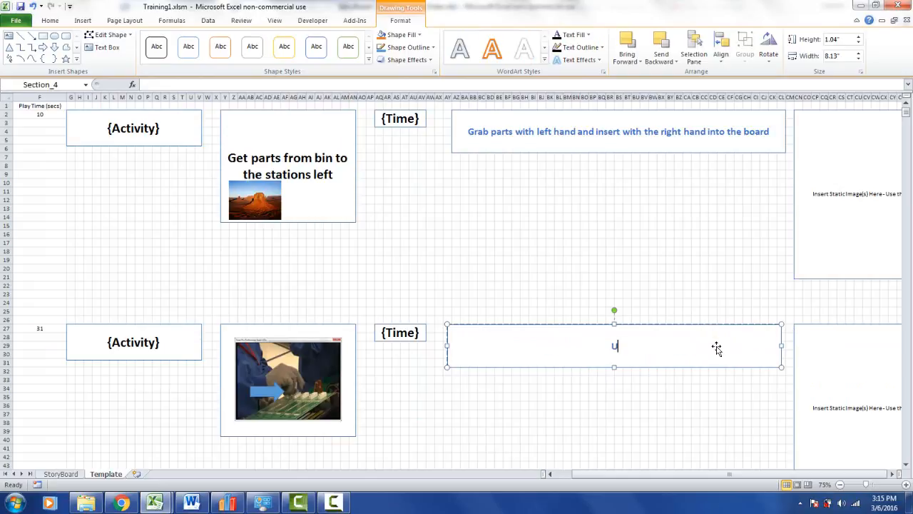
type("se 10")
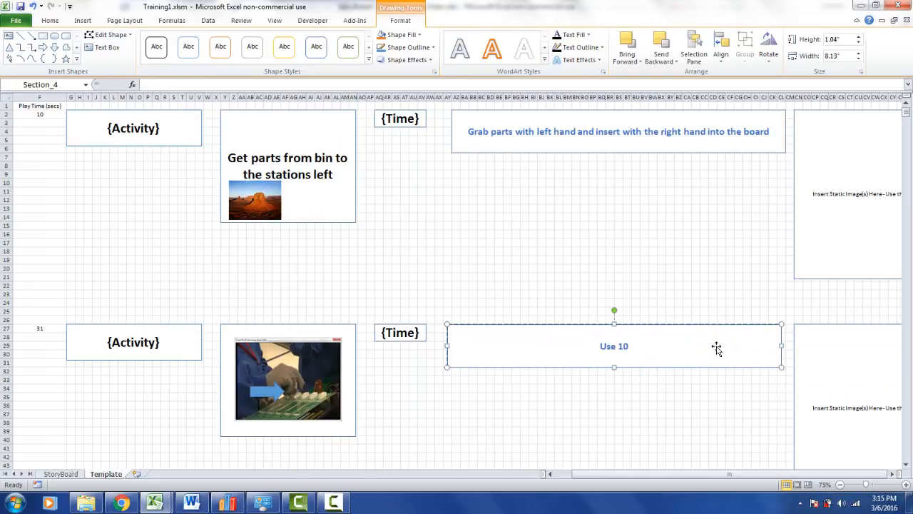
type("diodes in this o")
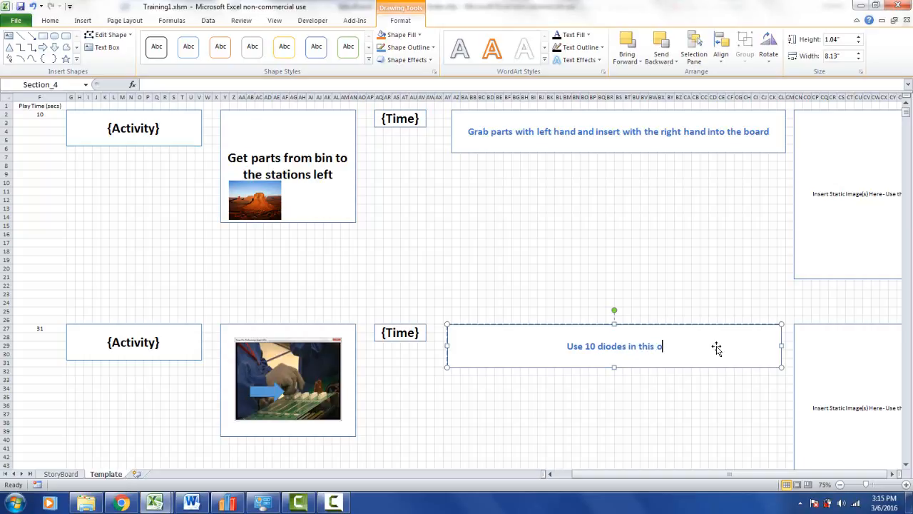
type("perations")
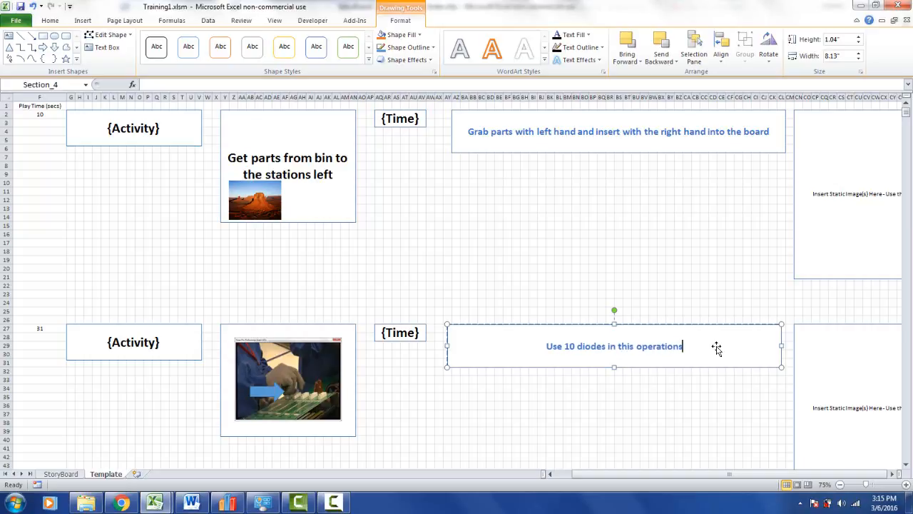
type(". Line up")
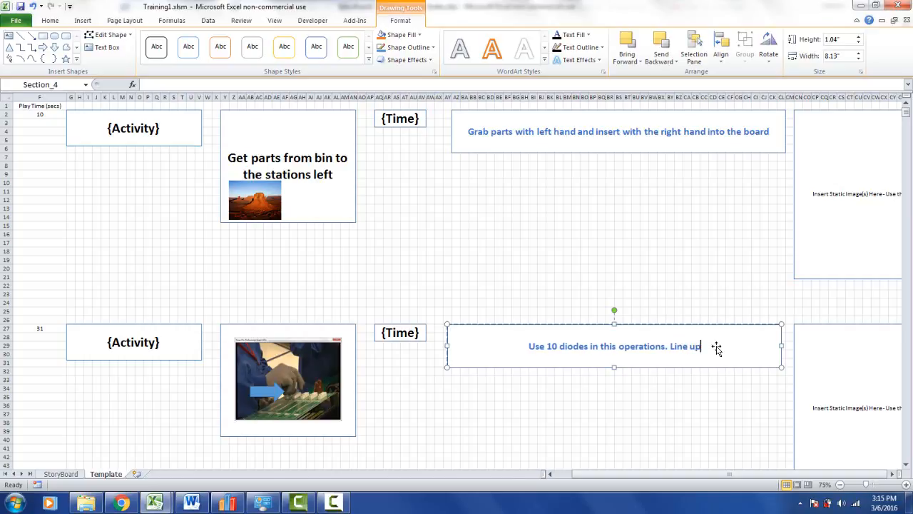
type("pins inse")
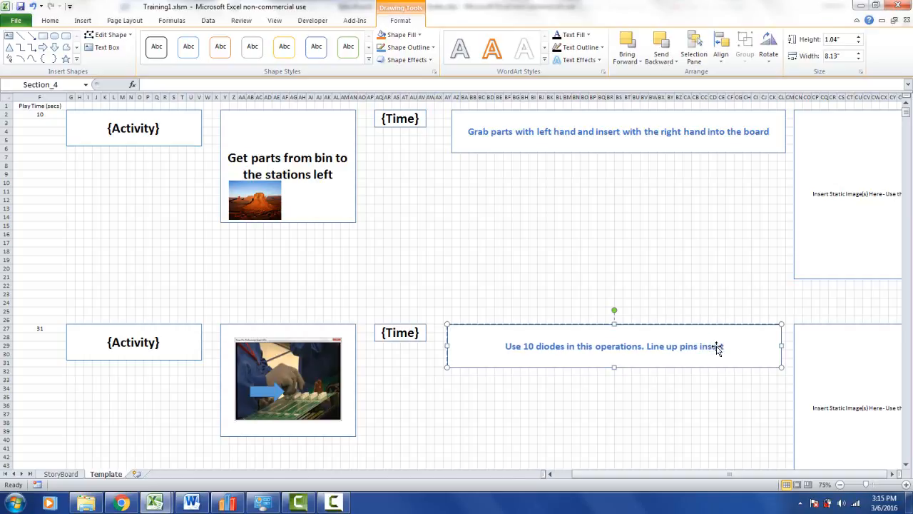
type("and press down to")
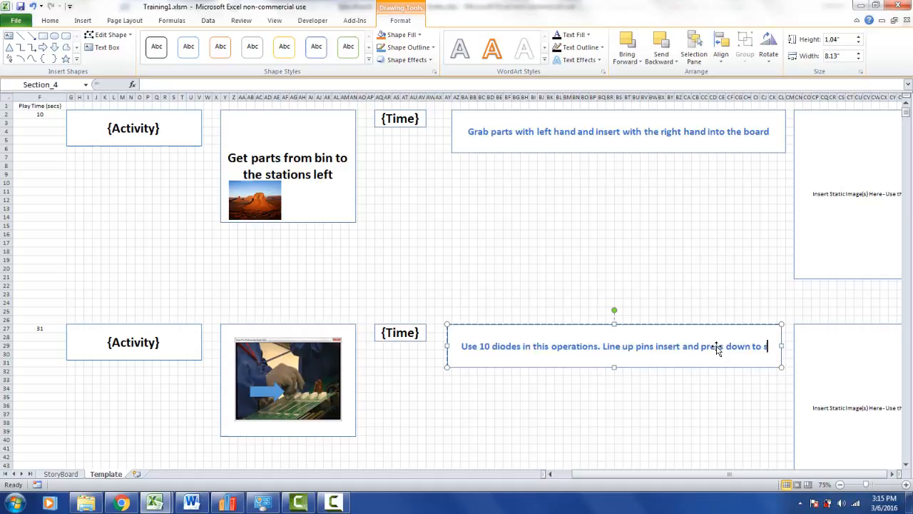
type("secures")
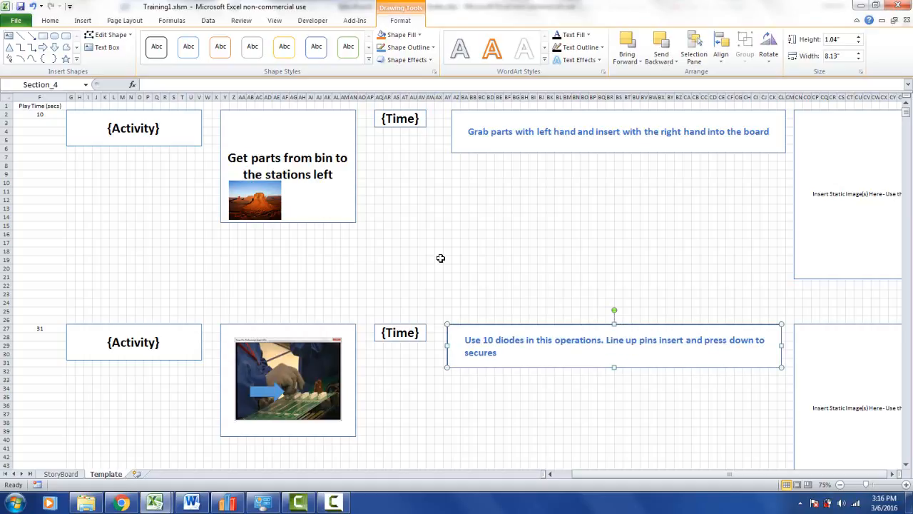
mouse_move(107, 433)
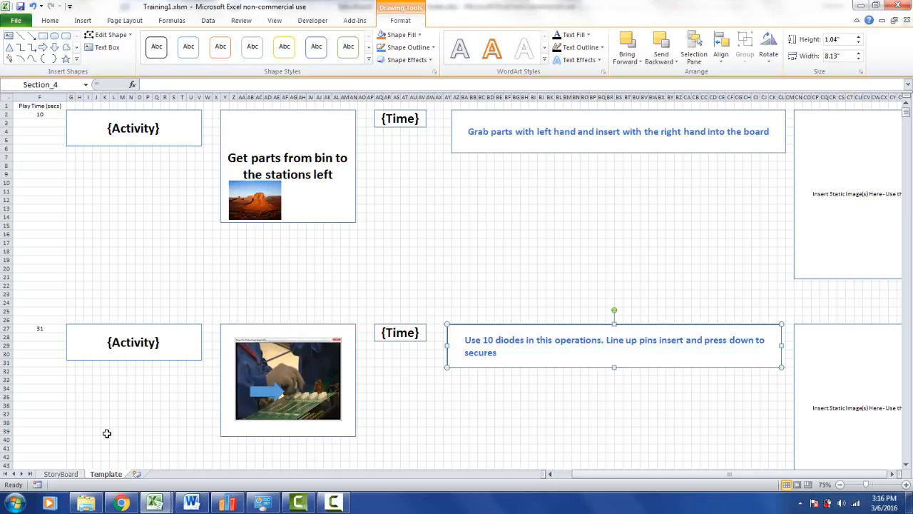
Step: Switch to the StoryBoard sheet and play through to step 2 with the Insert LEDs snapshot
left_click(61, 473)
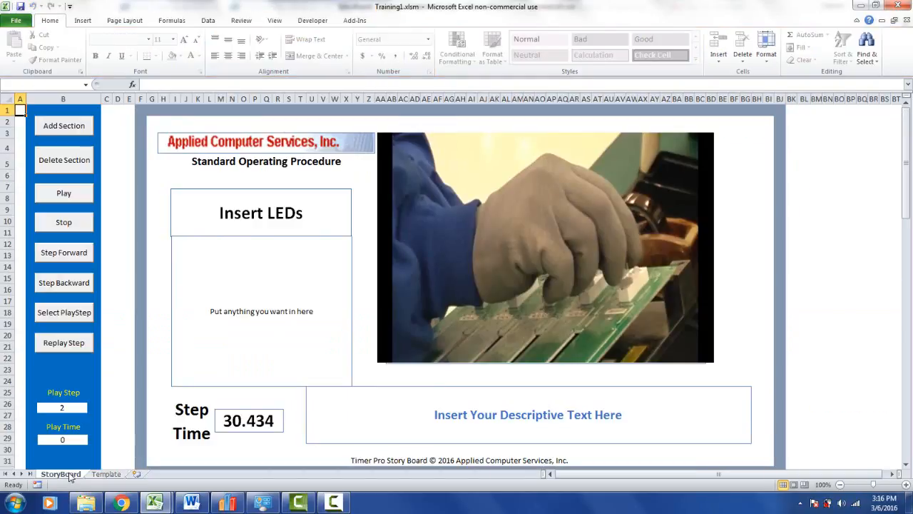
mouse_move(85, 198)
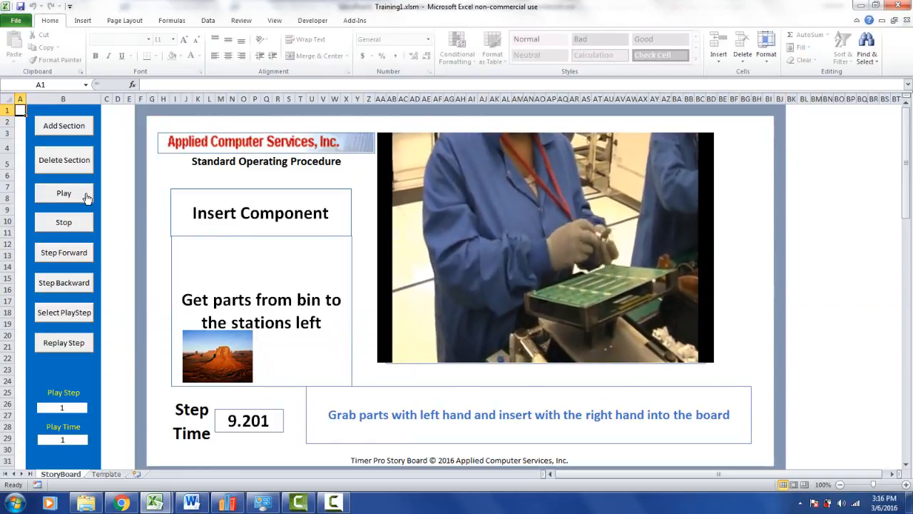
left_click(64, 192)
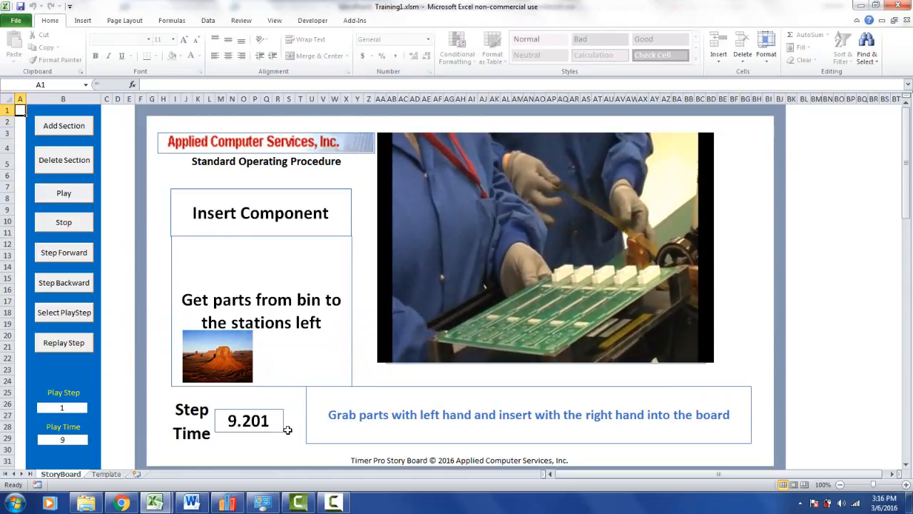
left_click(64, 251)
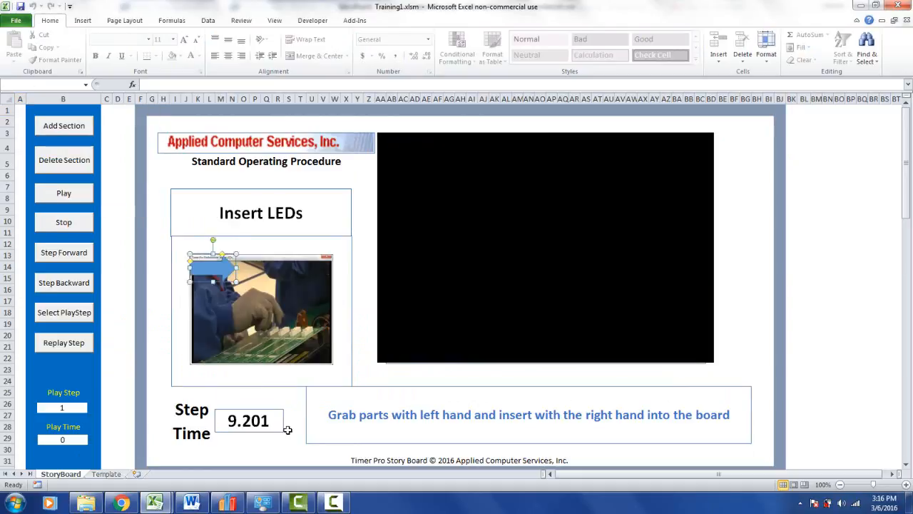
left_click(64, 251)
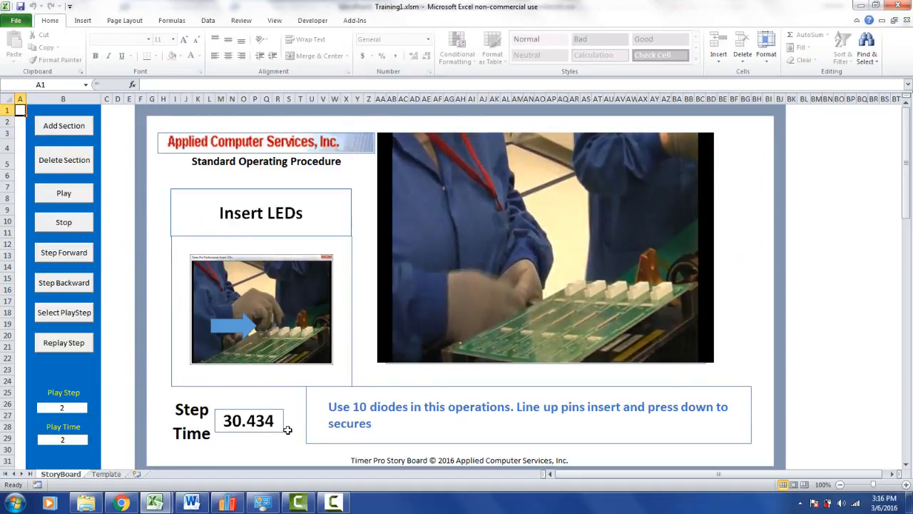